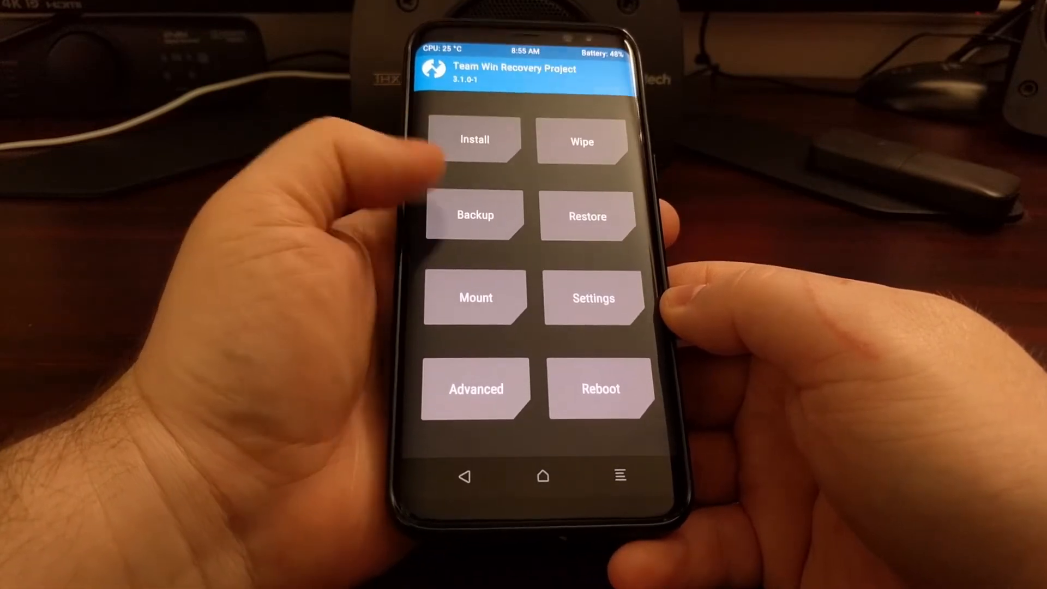
- Start a new backup with all seven partitions, Boot through EFS, included
left_click(475, 215)
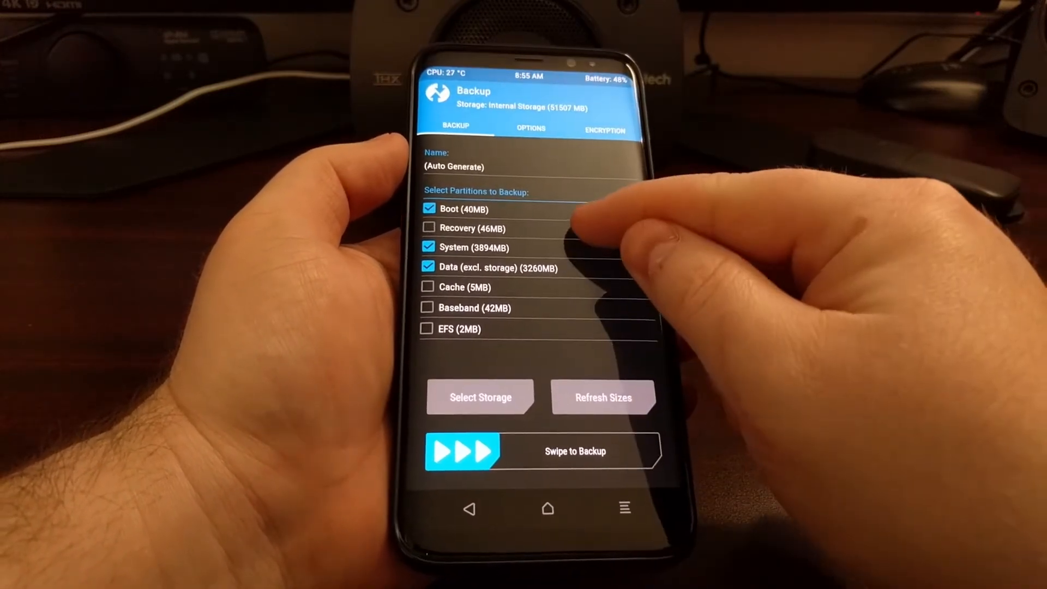
left_click(427, 228)
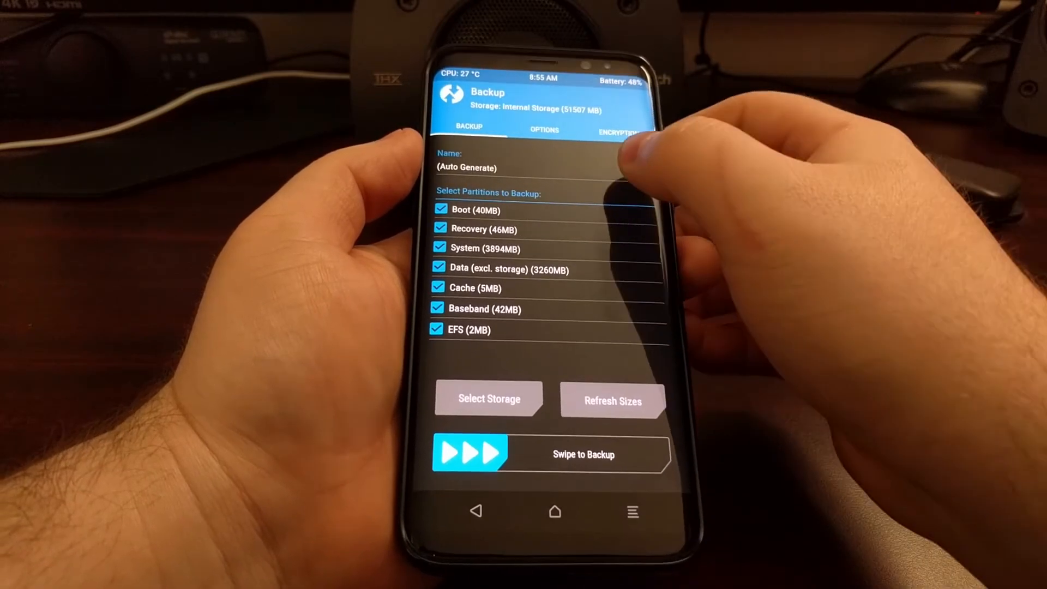
- Replace the auto-generated backup name with 'stock-' plus the appended date and confirm it
left_click(466, 167)
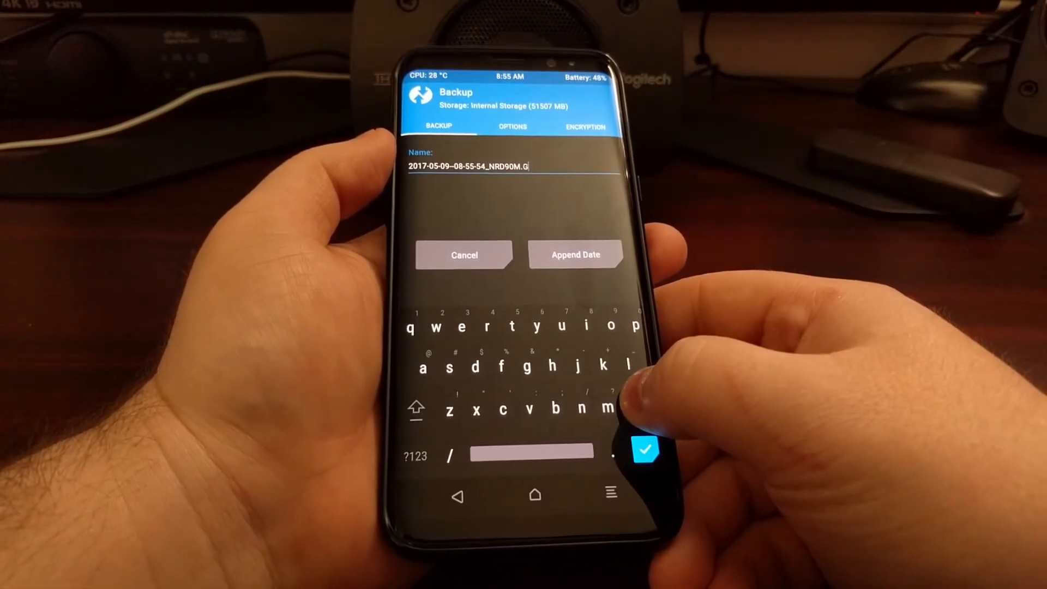
key("backspace")
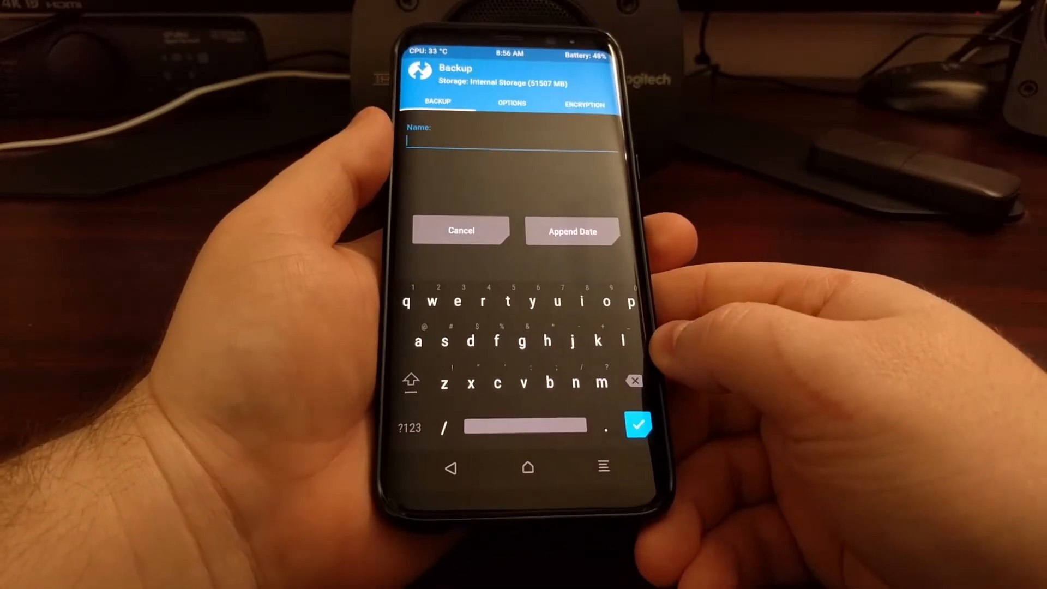
type("s")
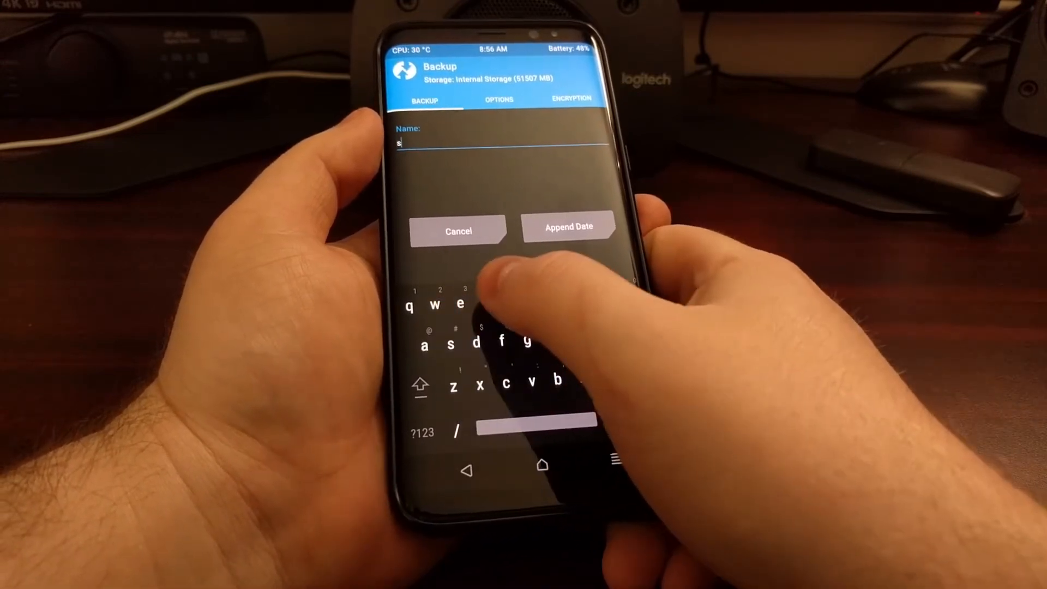
type("tock")
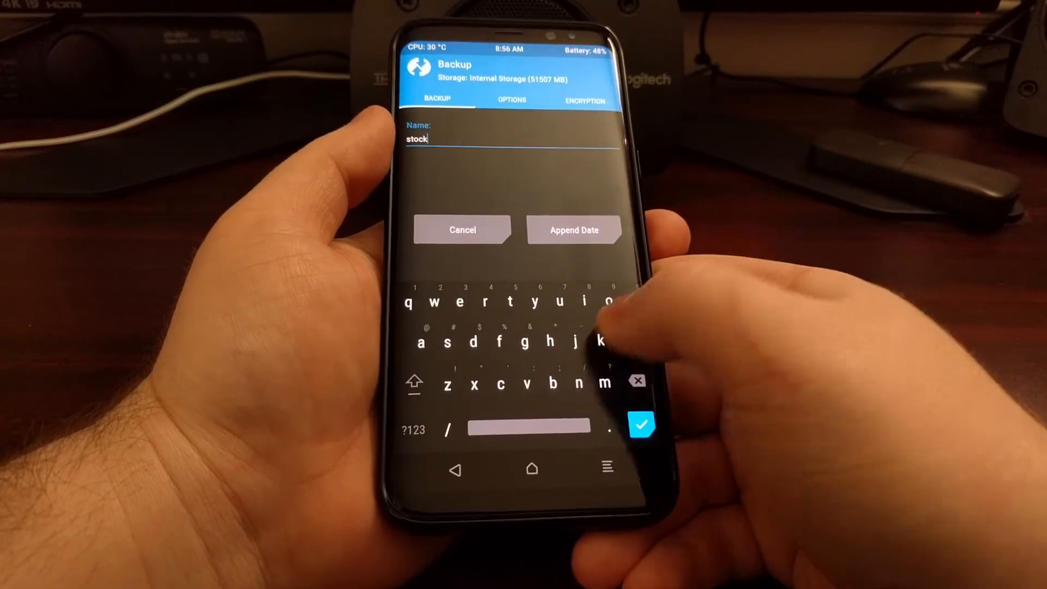
type("-")
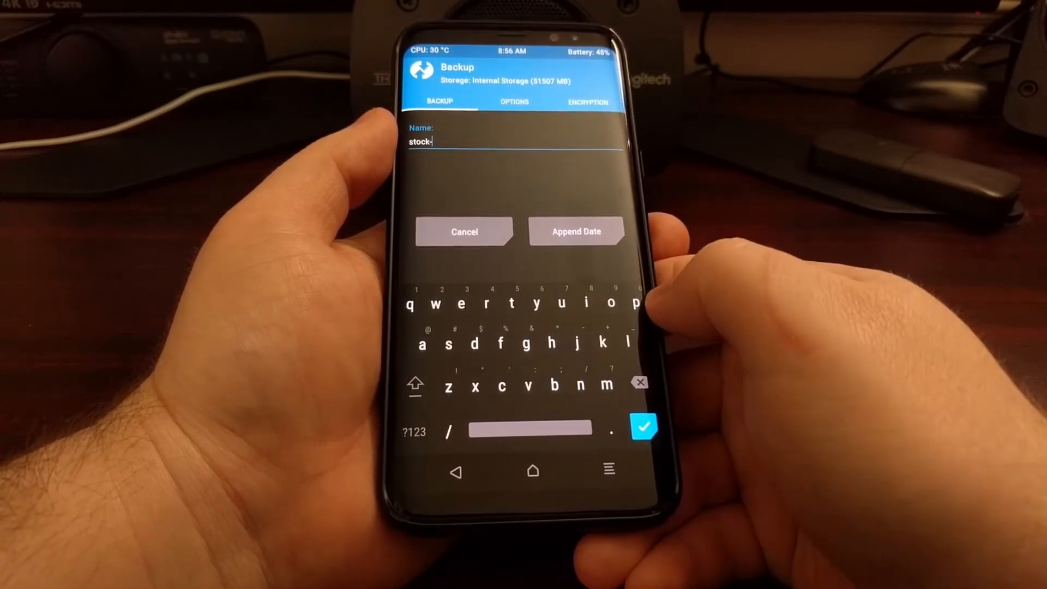
left_click(576, 232)
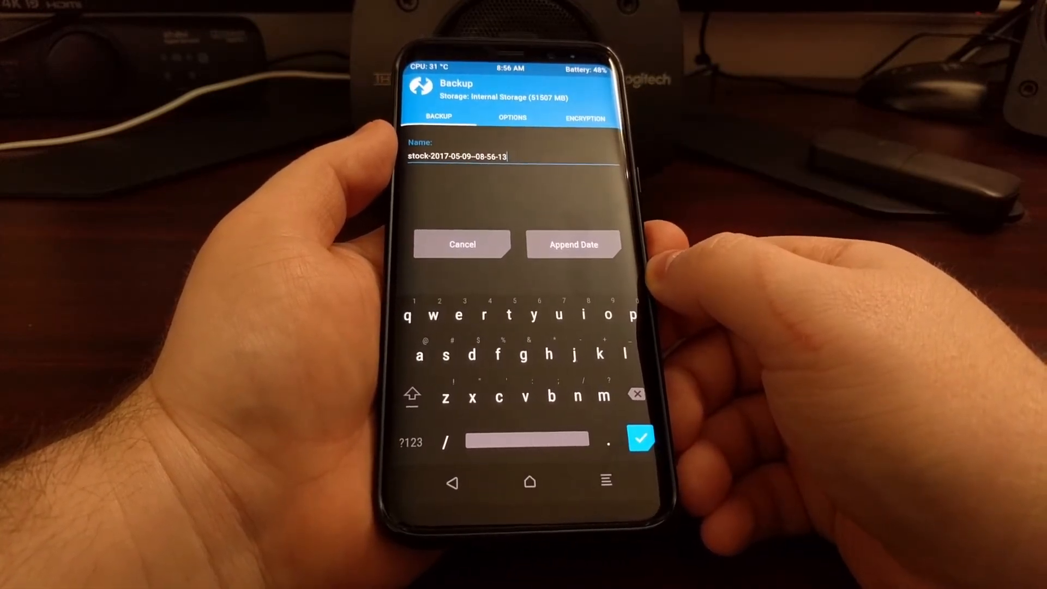
left_click(512, 118)
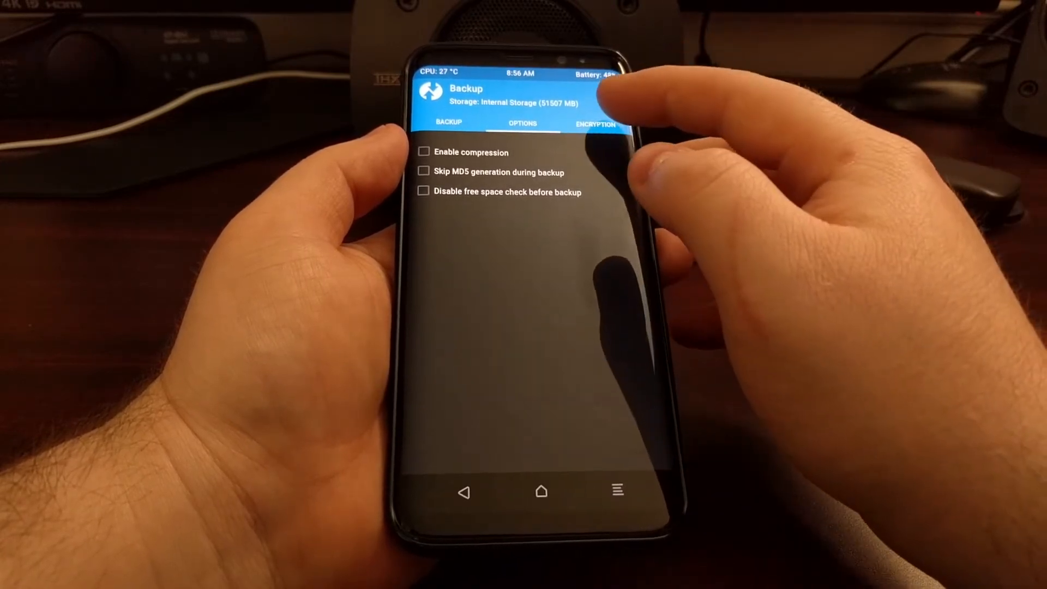
- Return from the options page to the partition list, leaving options unchanged
left_click(590, 124)
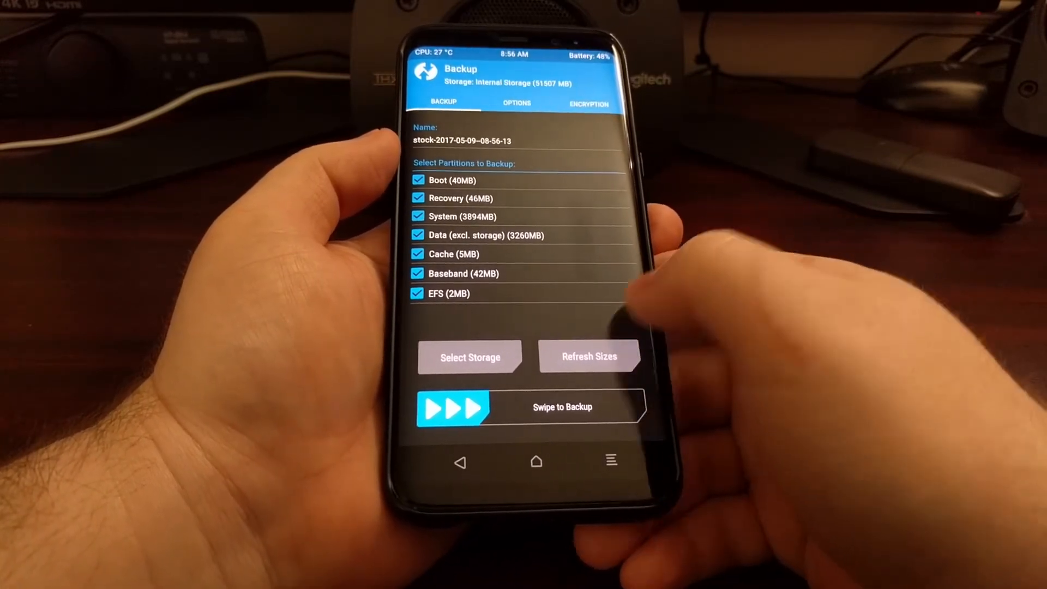
- Swipe to start the backup and let it complete: 7298 MB in 111 seconds
left_click_drag(454, 407, 575, 400)
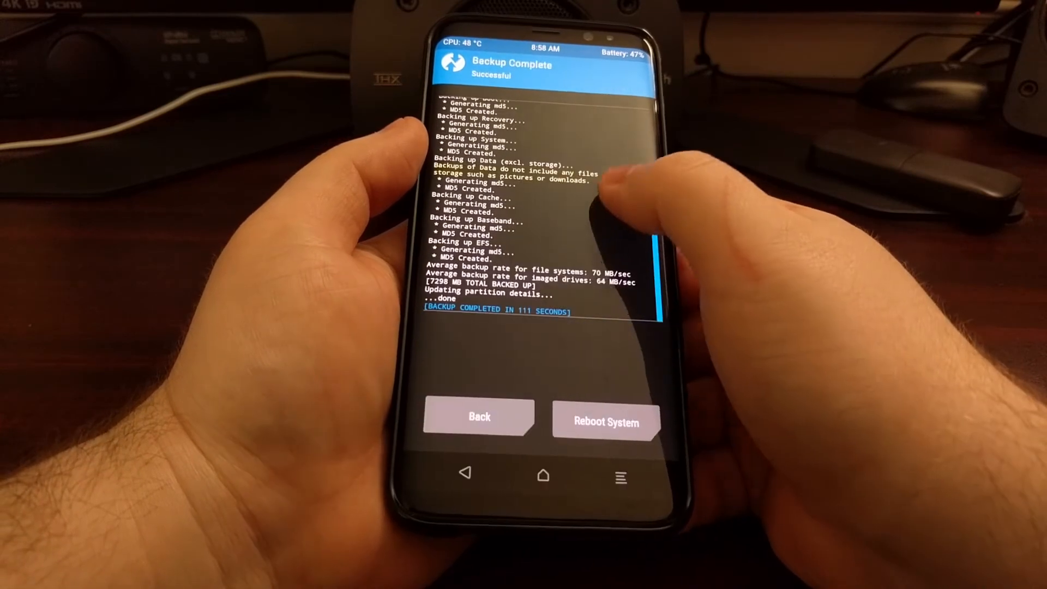
- Leave the Backup Complete report and return to the TWRP main menu
left_click(606, 421)
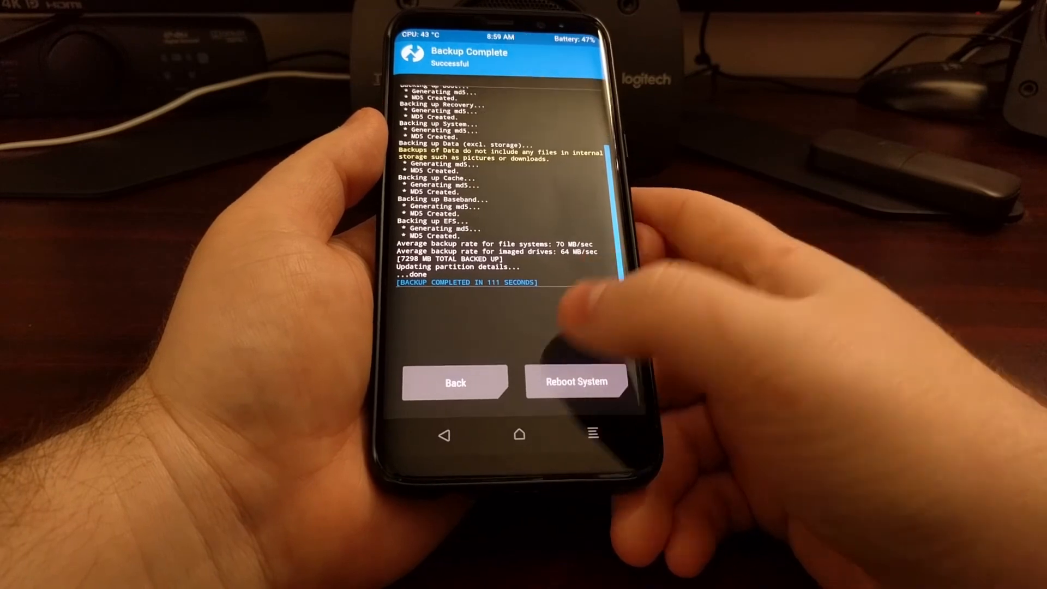
left_click(456, 382)
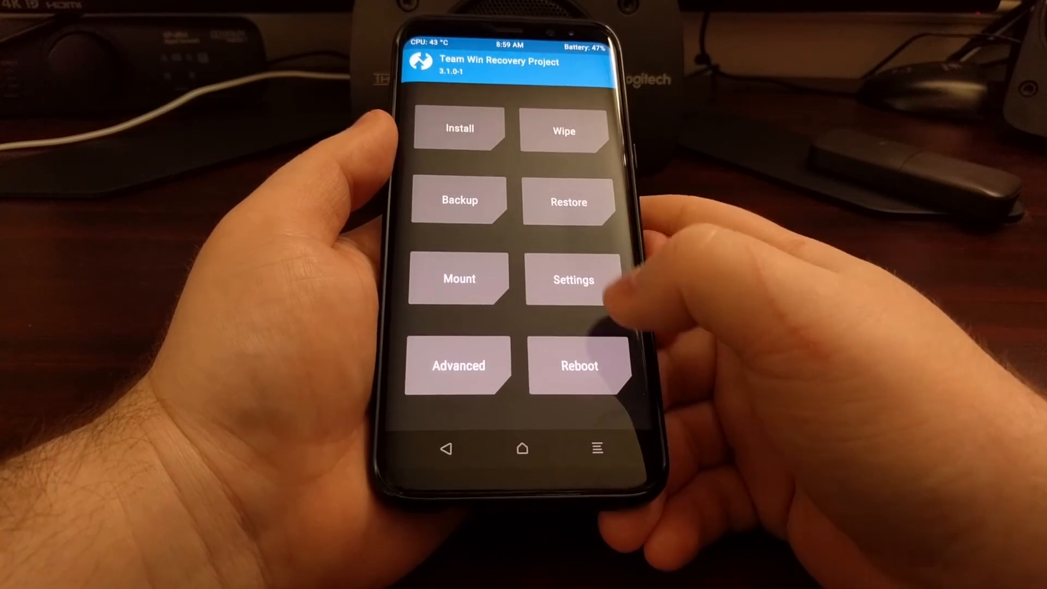
- Reboot the phone into the Android system
left_click(579, 365)
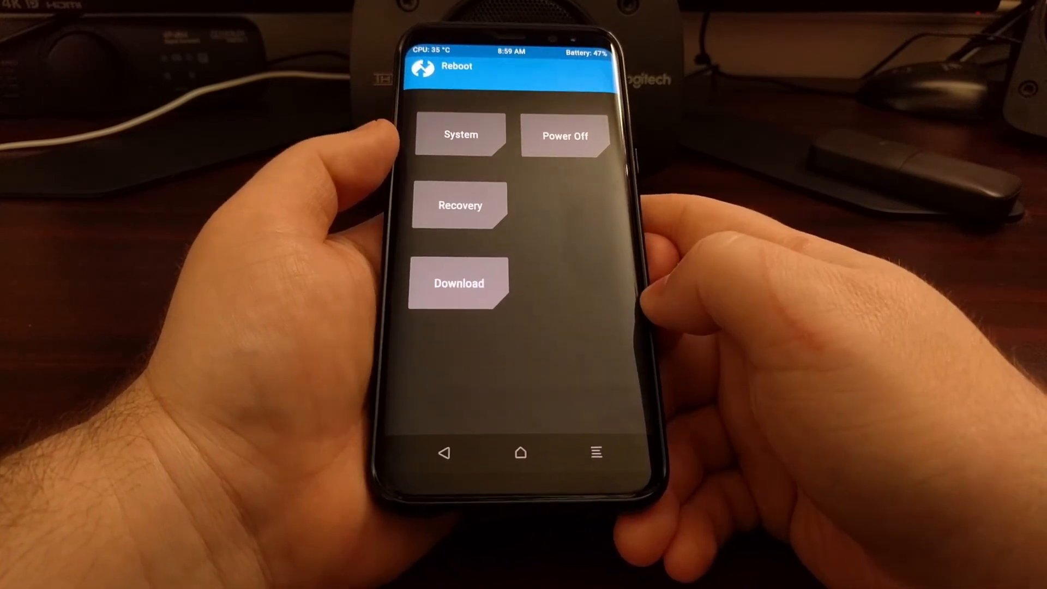
left_click(460, 135)
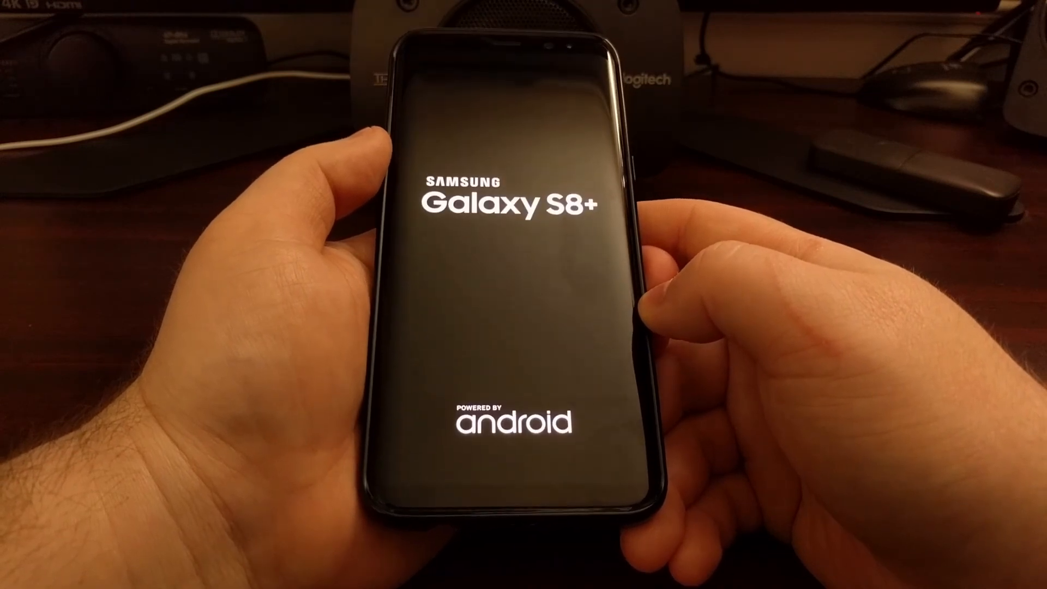